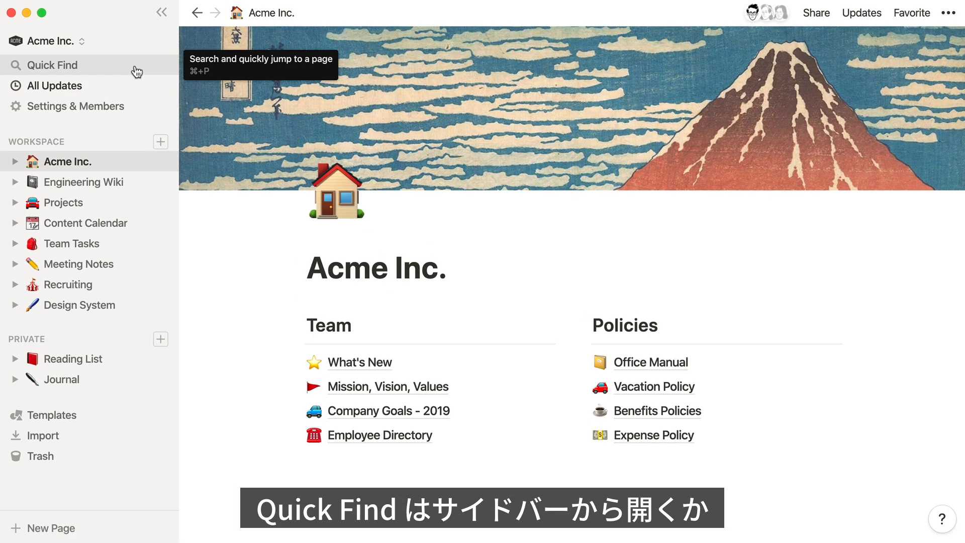
# Search the workspace for "keyboard shortcuts" via Quick Find and move down through the 8 results.
pyautogui.click(51, 64)
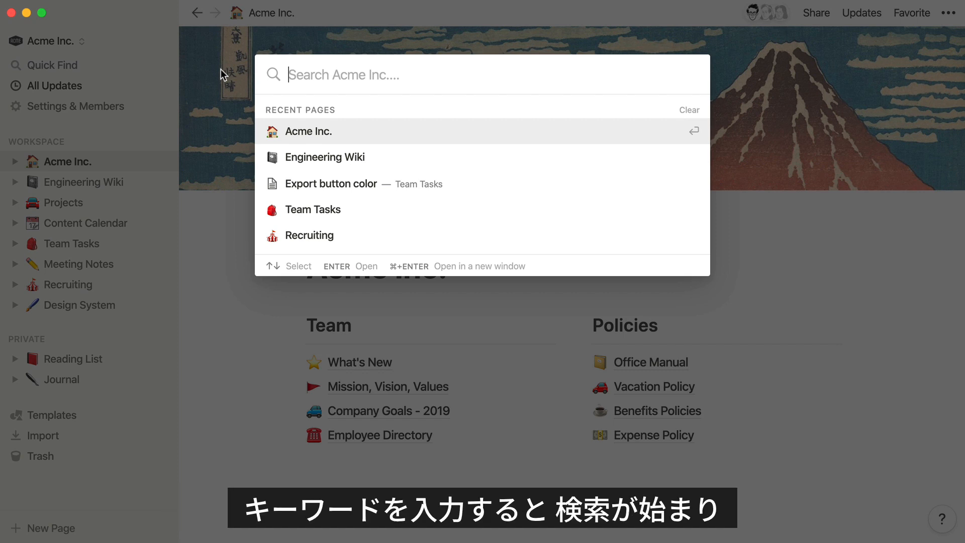
pyautogui.write('keyboard sho')
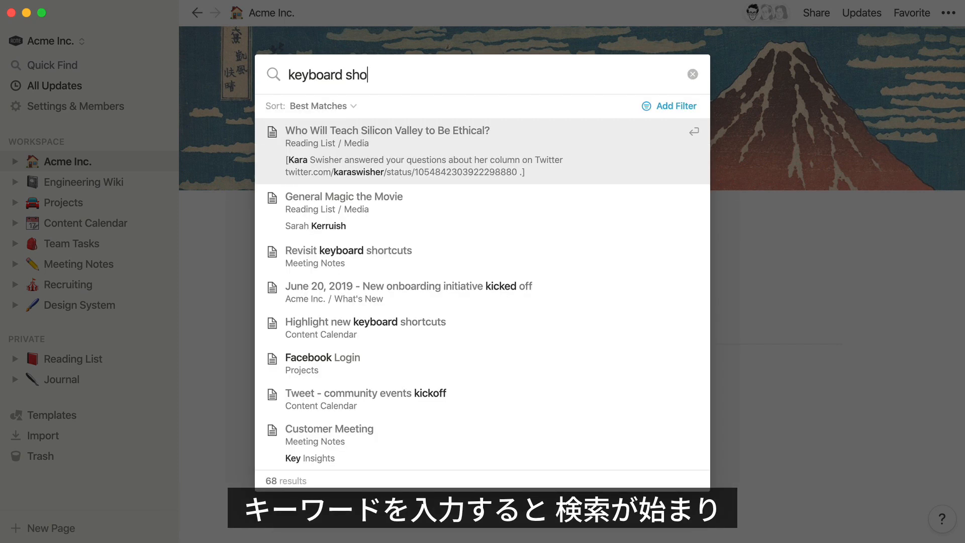
pyautogui.write('rtcuts')
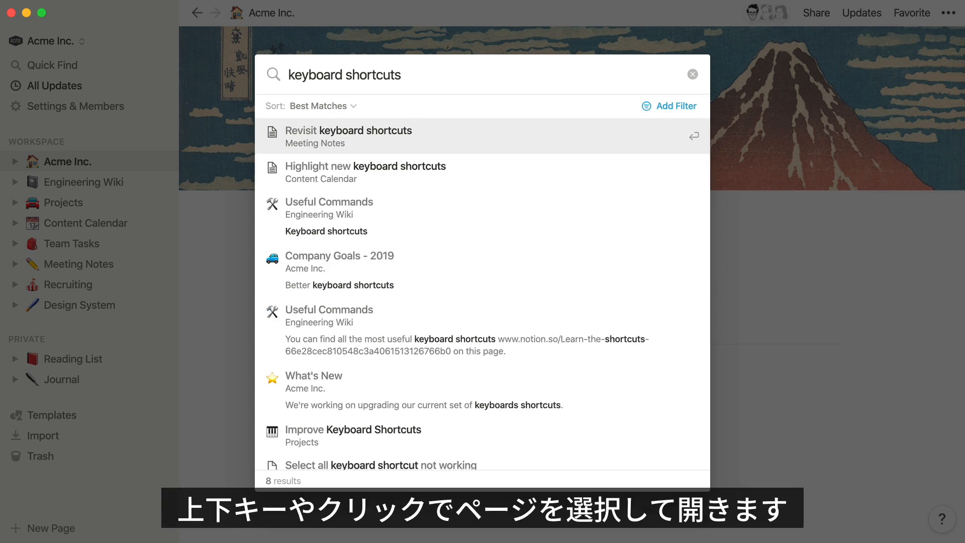
pyautogui.press('Down')
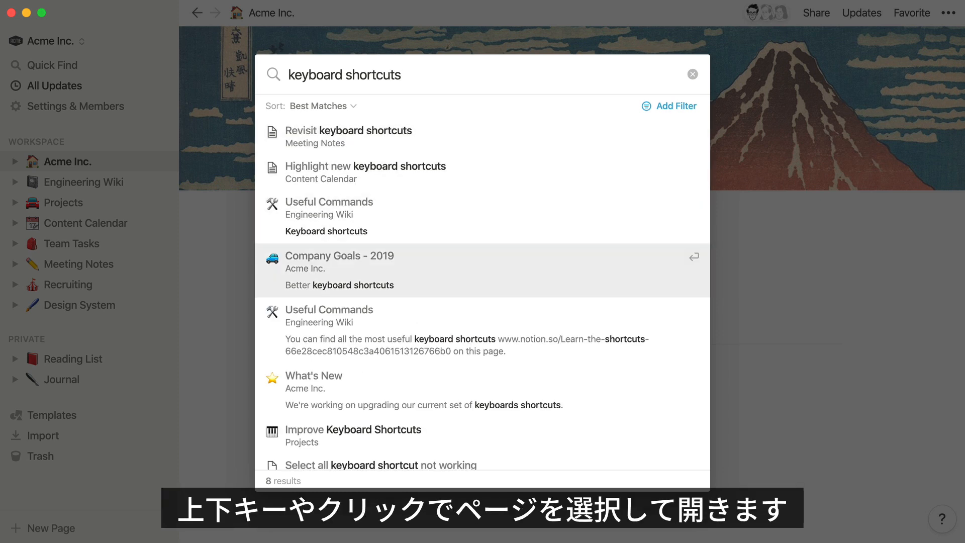
pyautogui.press('down')
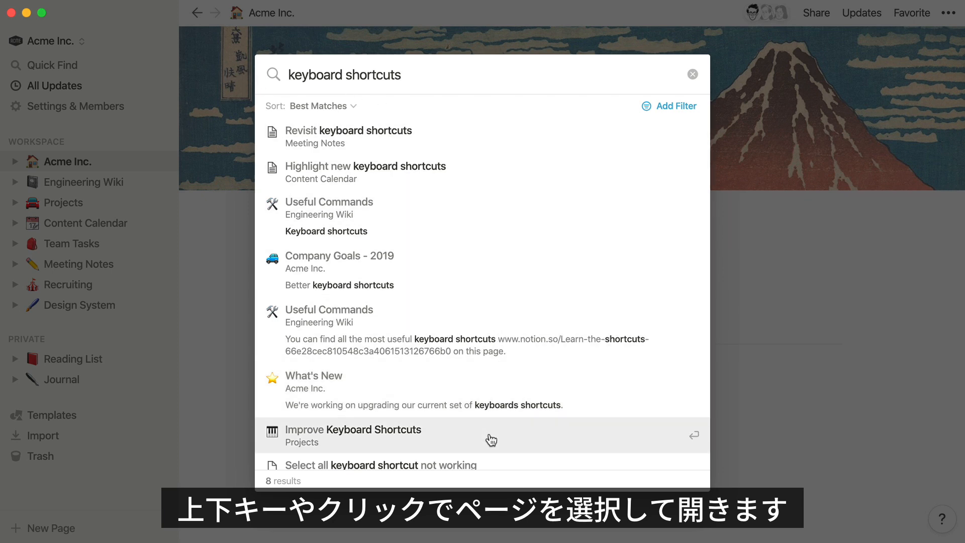
# Open the Improve Keyboard Shortcuts result from the Projects section.
pyautogui.click(353, 429)
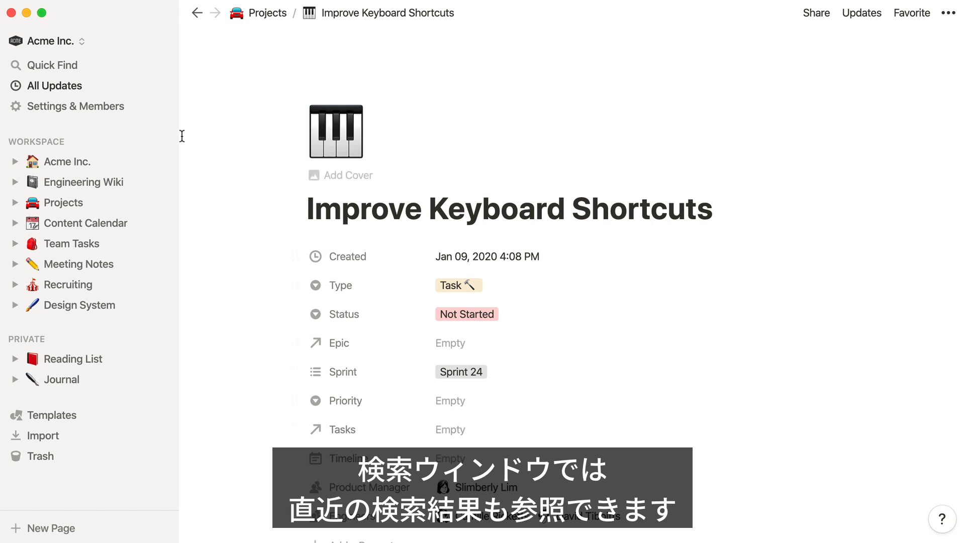
# Reopen Quick Find to see recent pages and the earlier "keyboard shortcuts" search.
pyautogui.click(51, 65)
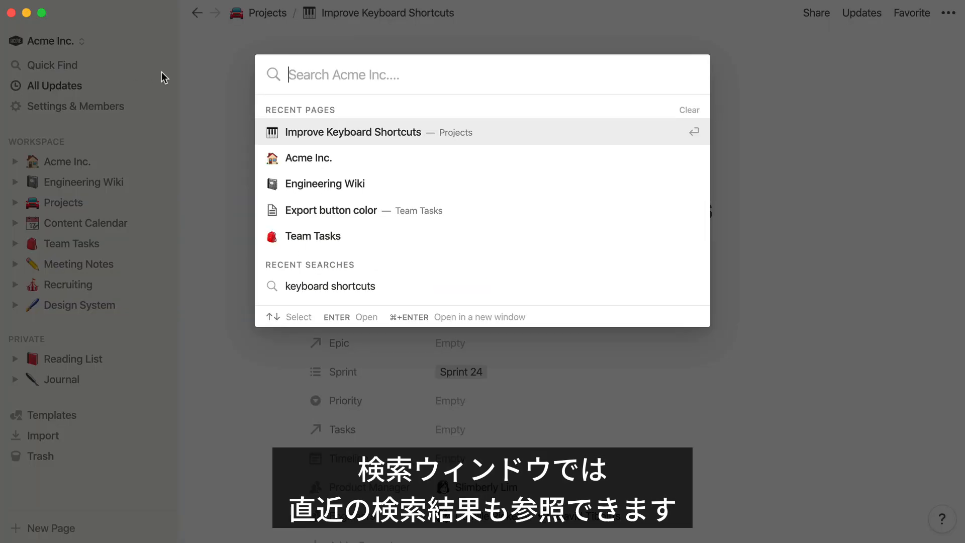
pyautogui.moveTo(453, 290)
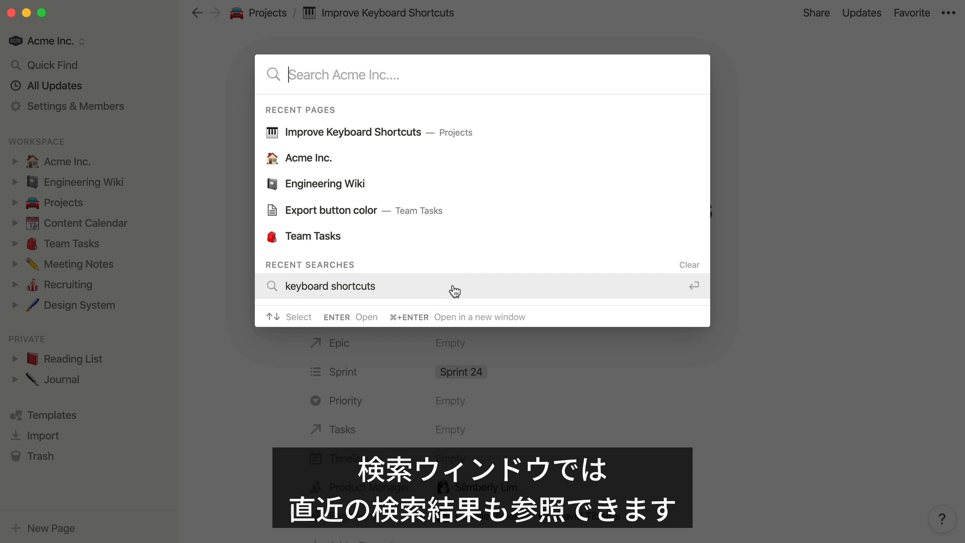
pyautogui.moveTo(469, 230)
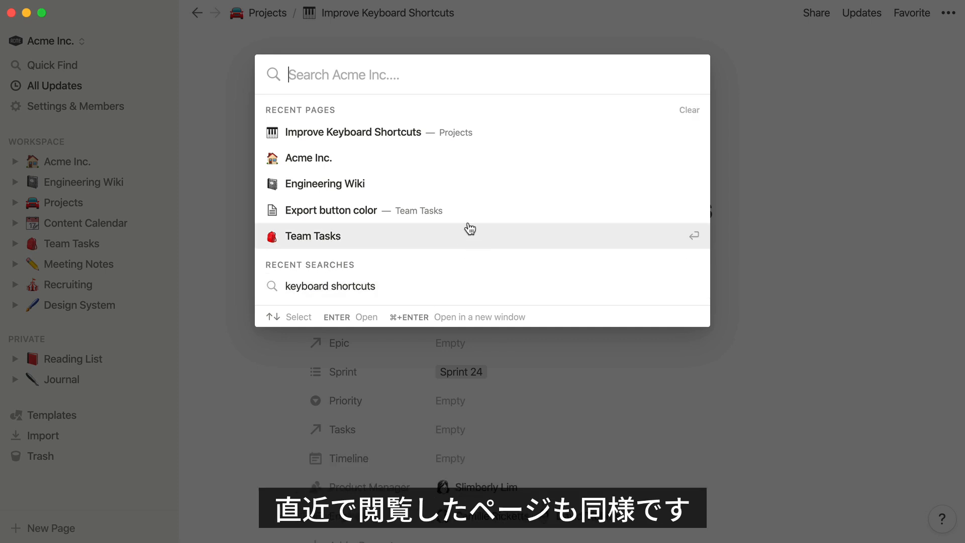
pyautogui.moveTo(486, 128)
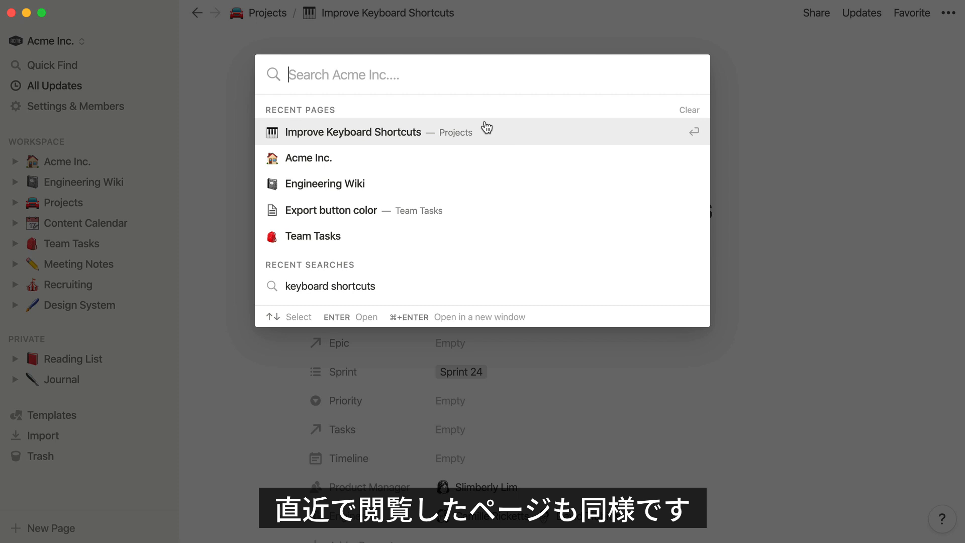
pyautogui.moveTo(354, 75)
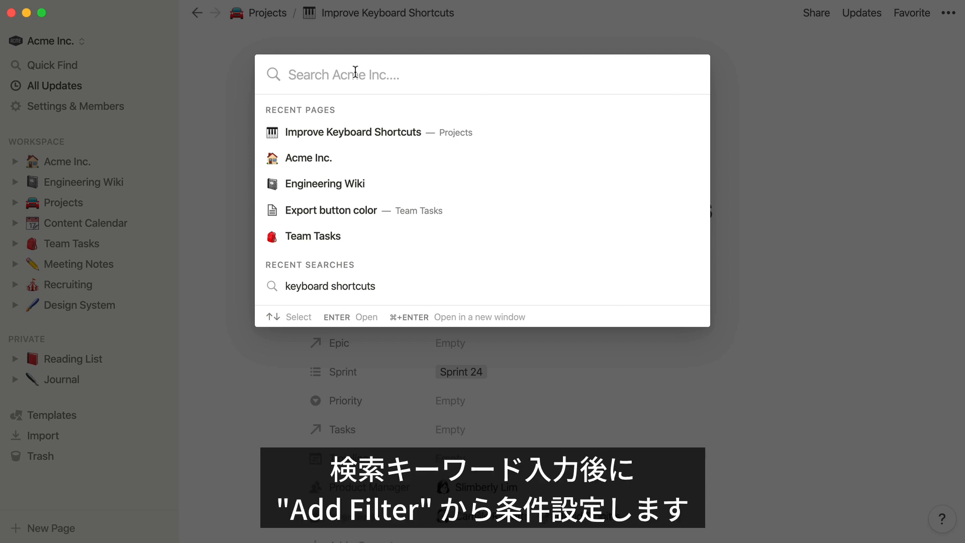
# Search for "breadcrumbs", filter to pages Created By Me, and add a Created date filter from Sep 1, 2019.
pyautogui.write('breadcrum')
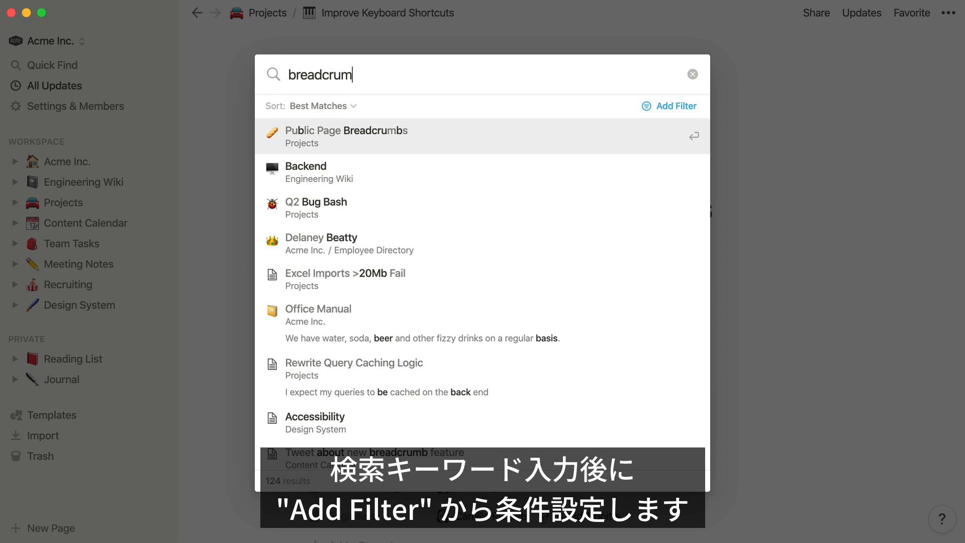
pyautogui.write('s')
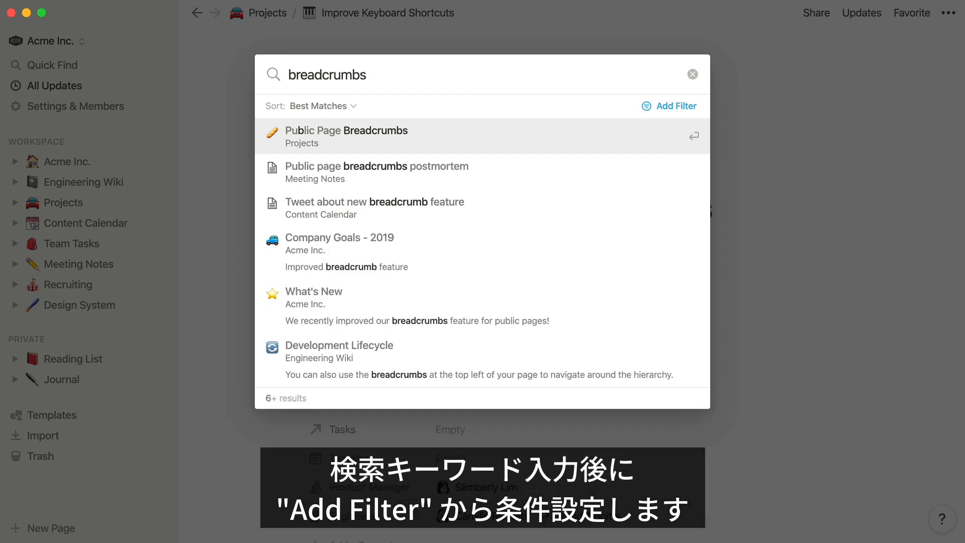
pyautogui.click(669, 105)
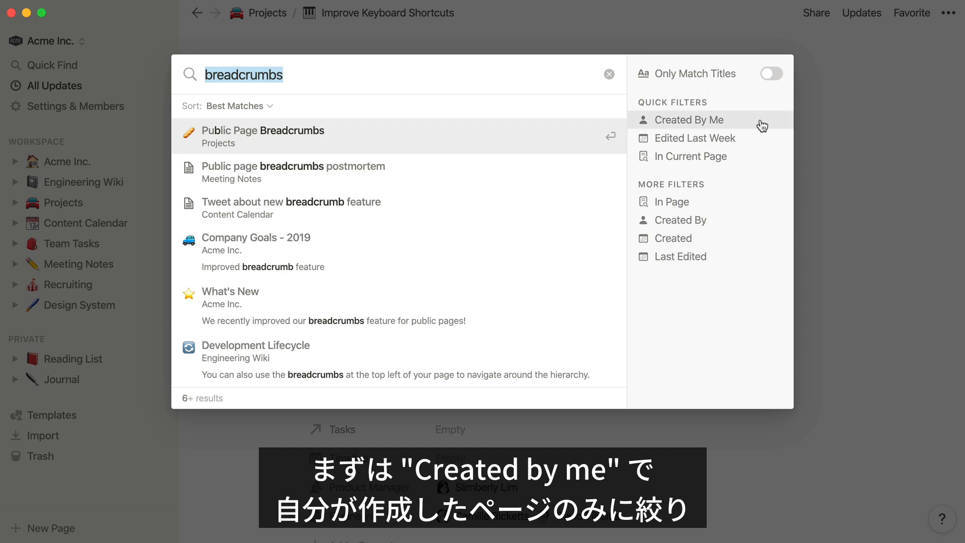
pyautogui.click(689, 119)
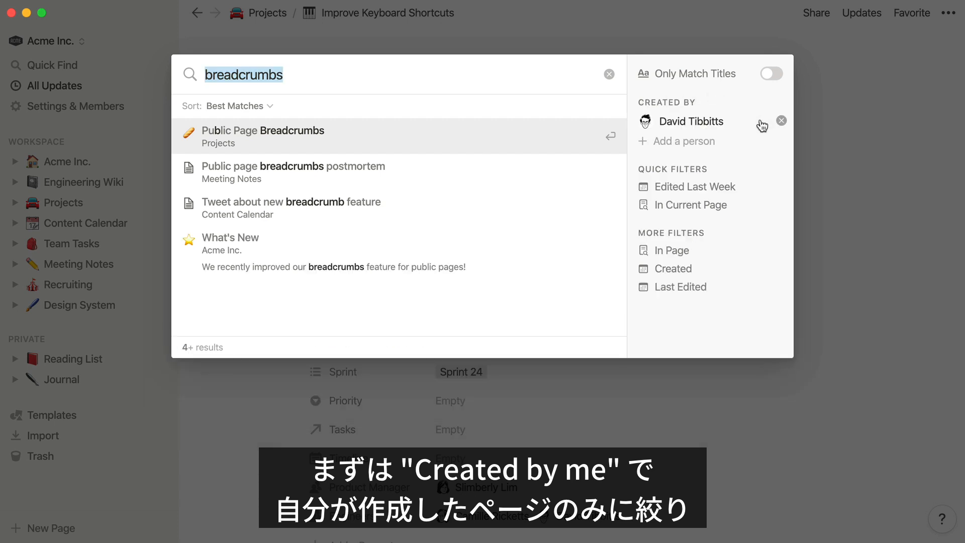
pyautogui.moveTo(755, 162)
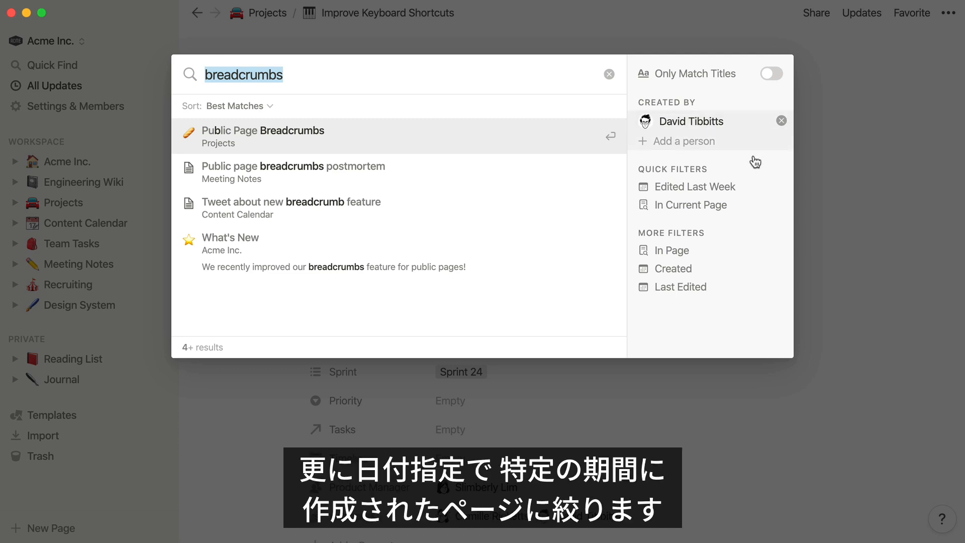
pyautogui.click(672, 269)
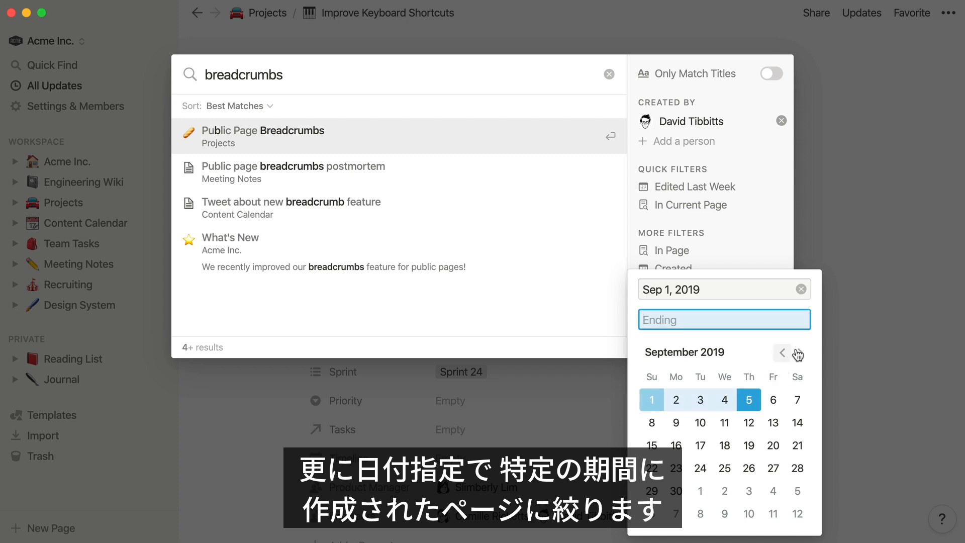
# End the creation range at Dec 31, 2019 and toggle Only Match Titles on and back off.
pyautogui.click(797, 352)
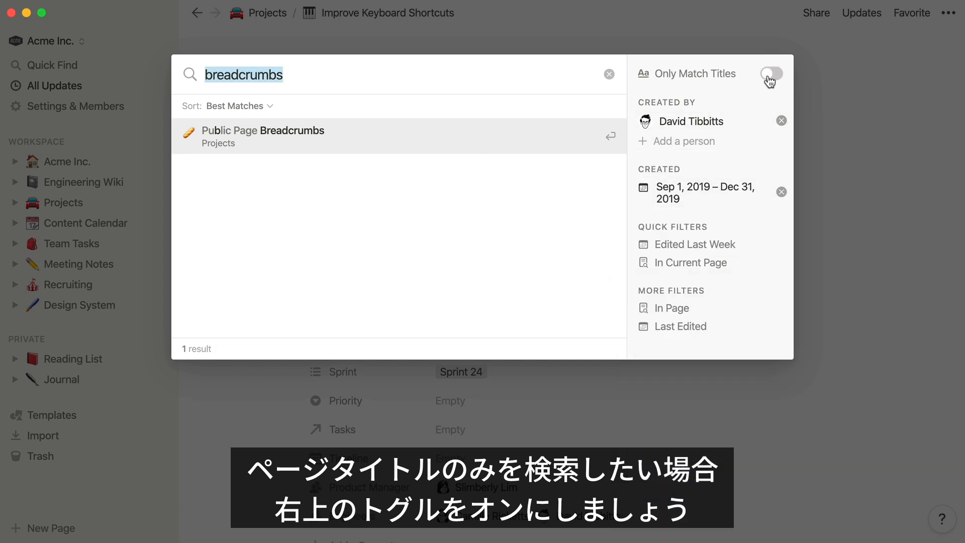
pyautogui.click(771, 74)
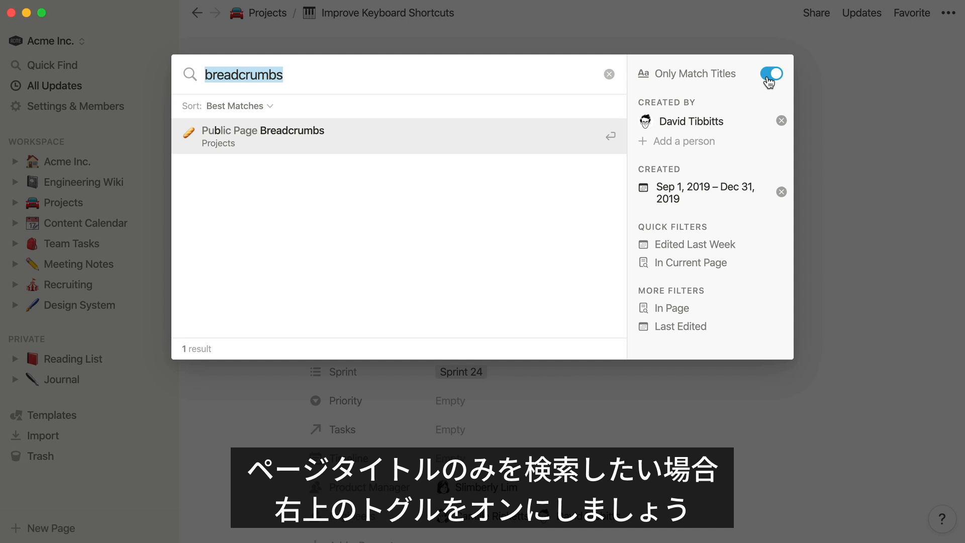
pyautogui.click(770, 74)
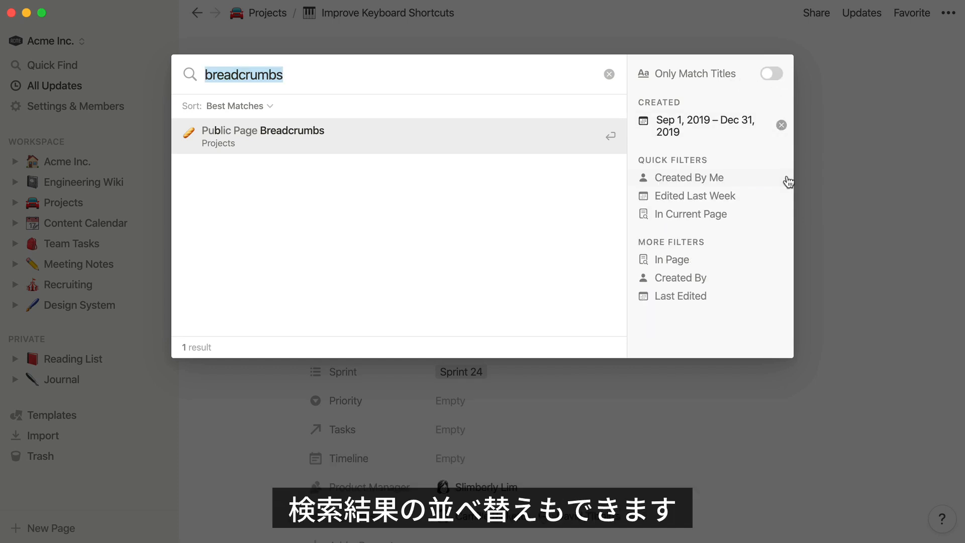
# Clear the Created date filter, try Last Edited: Newest First, then sort Created: Oldest First.
pyautogui.click(781, 124)
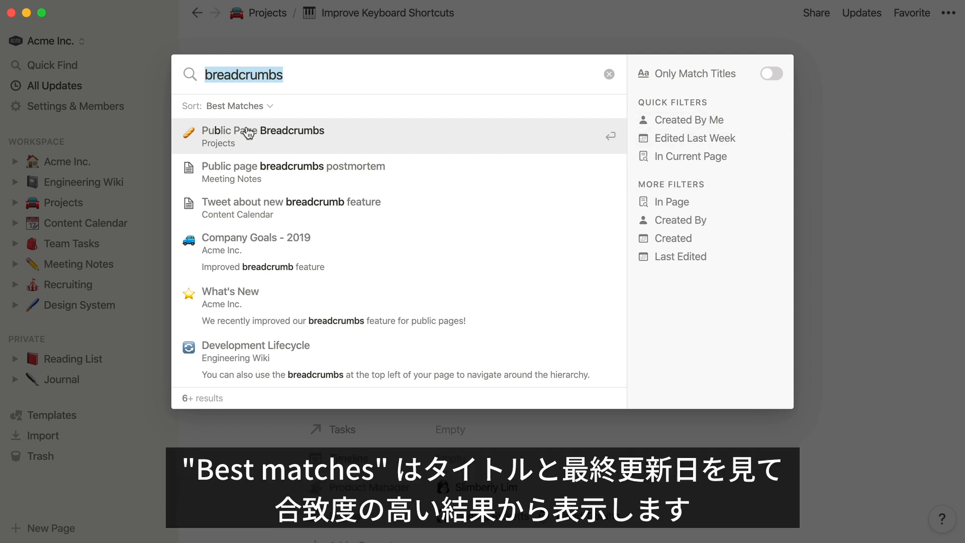
pyautogui.click(238, 106)
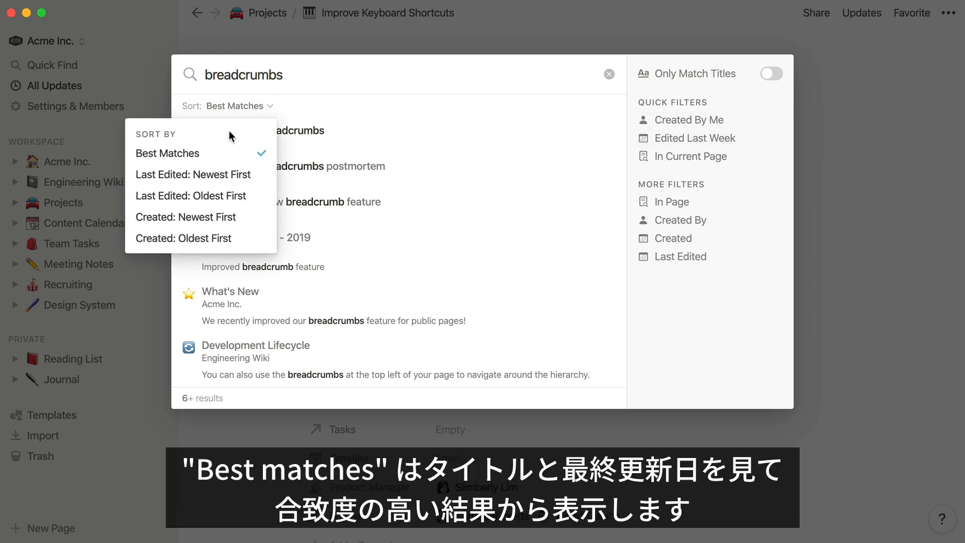
pyautogui.click(191, 174)
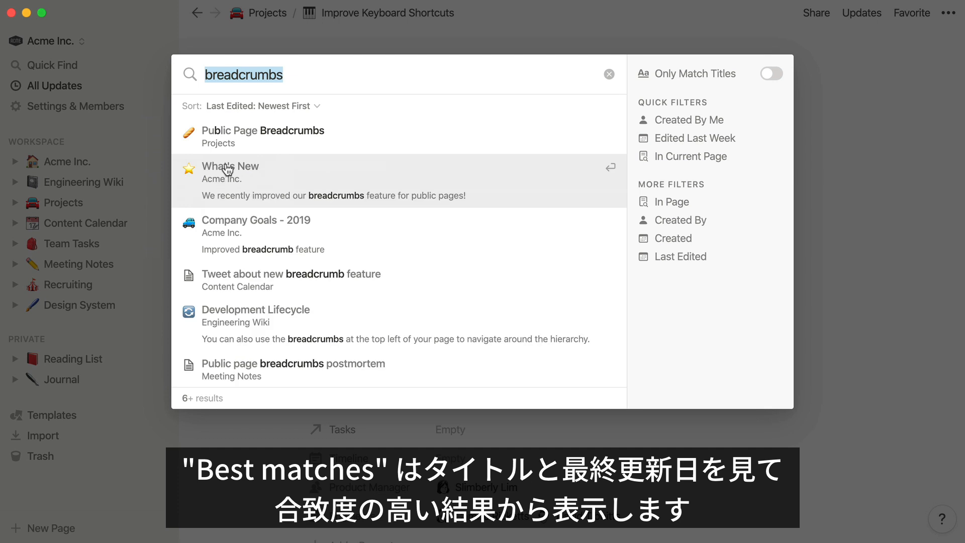
pyautogui.click(261, 106)
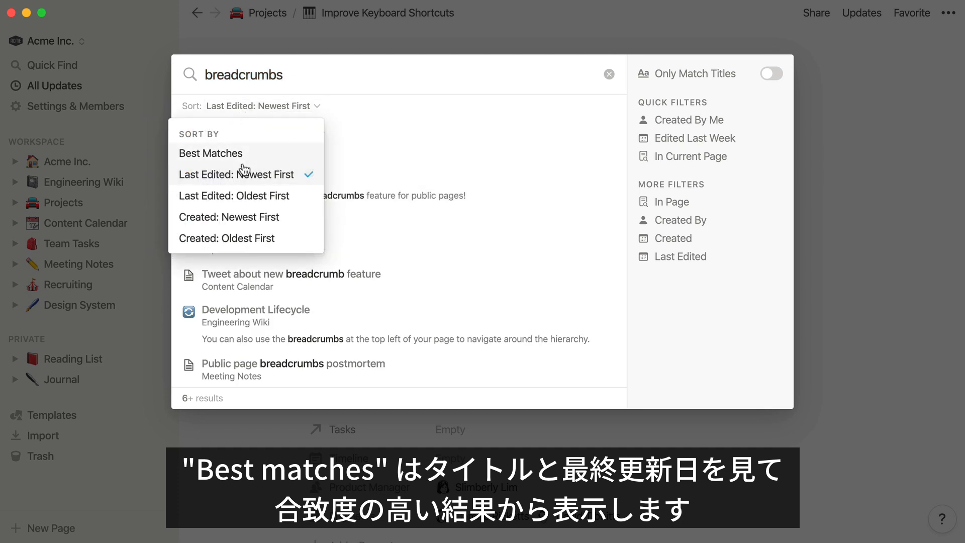
pyautogui.click(226, 238)
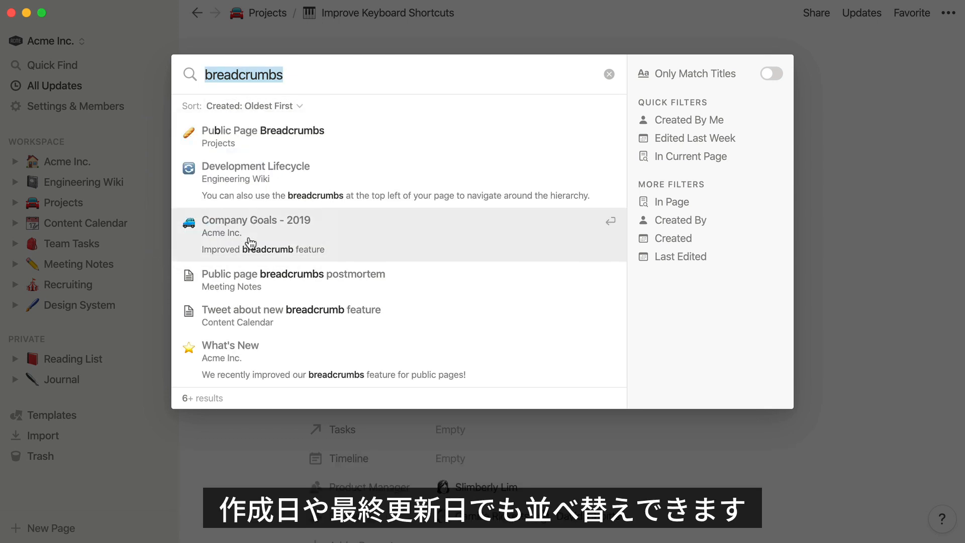
pyautogui.moveTo(147, 209)
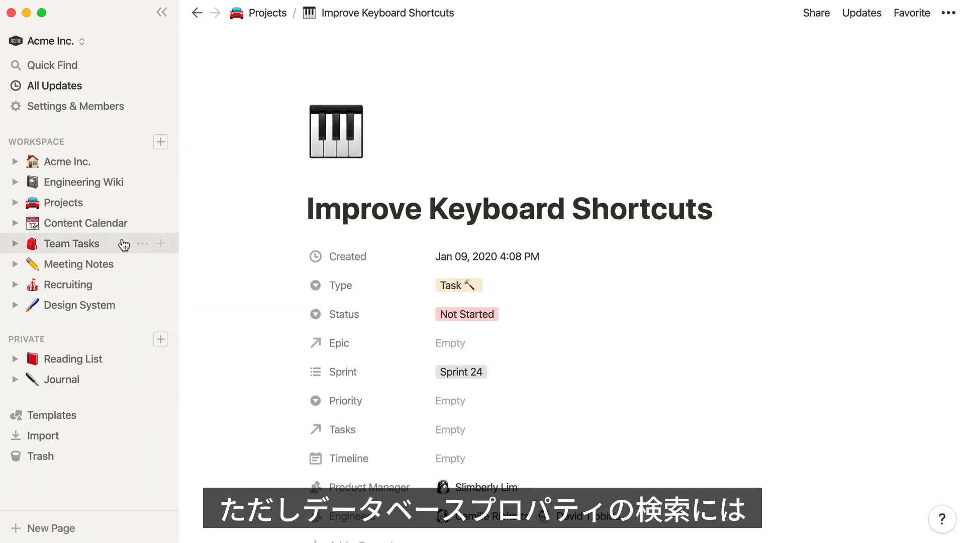
# Search the Team Tasks database for "urgent" to show 7 matching tasks, then reopen Quick Find.
pyautogui.click(71, 243)
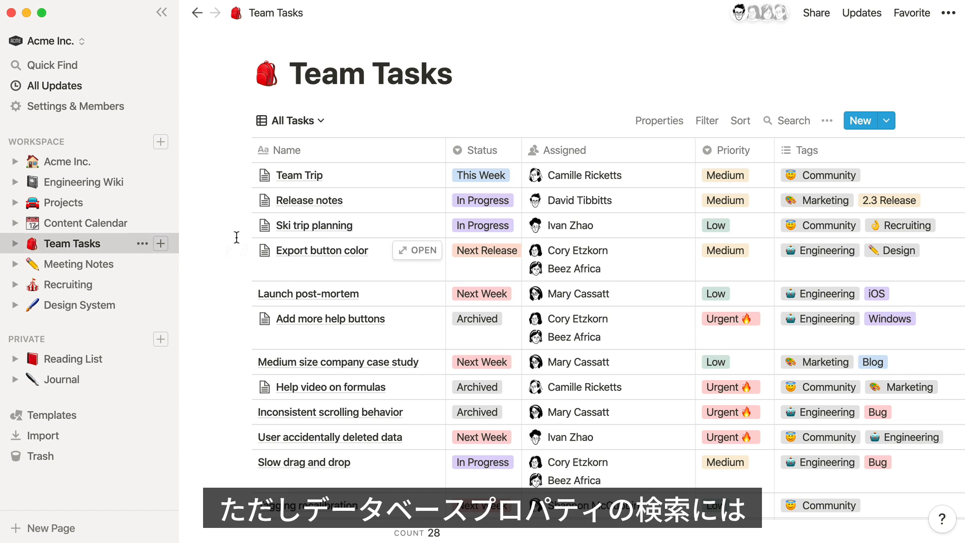
pyautogui.click(793, 119)
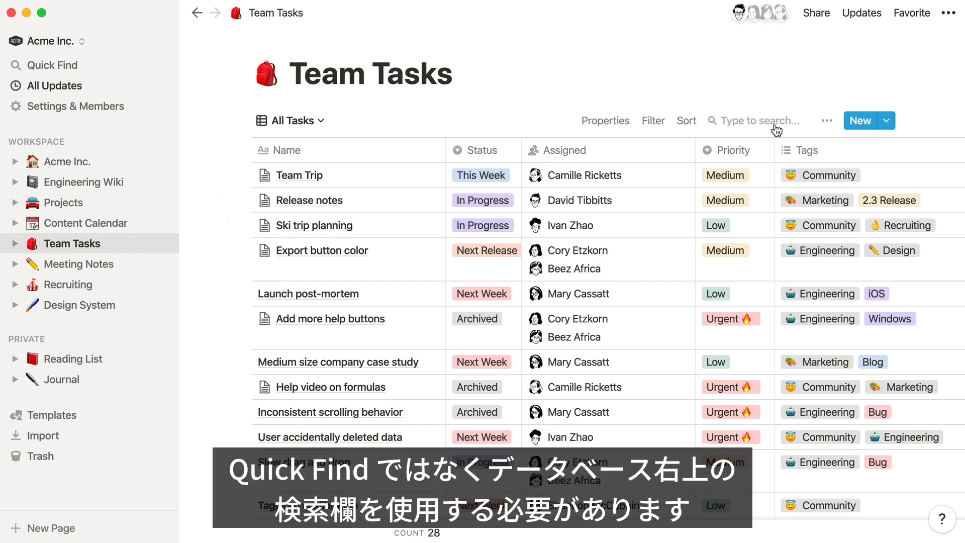
pyautogui.write('urgent')
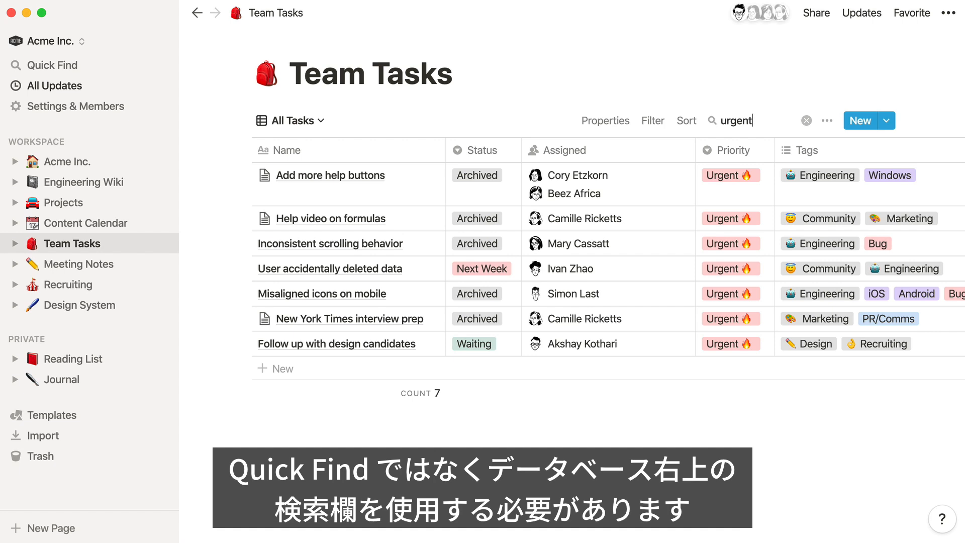
pyautogui.click(51, 64)
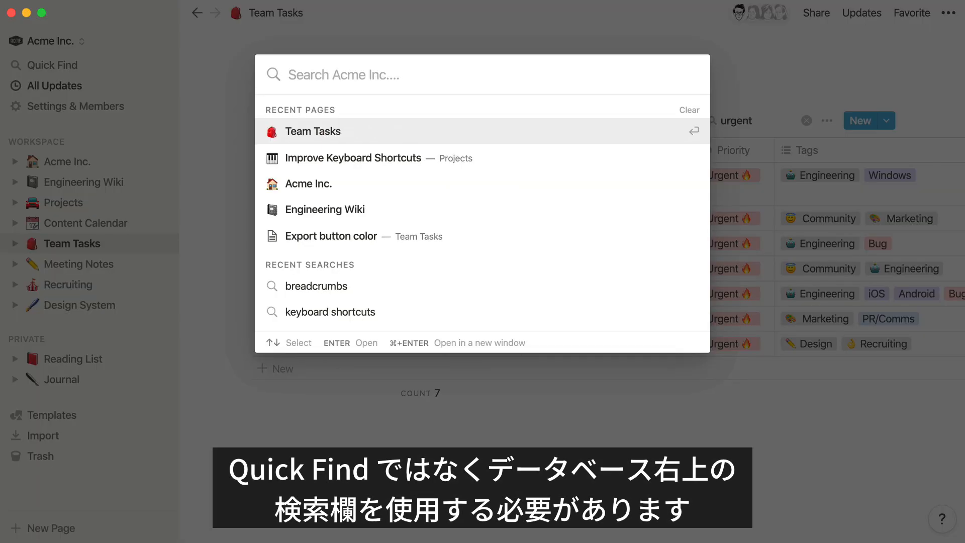